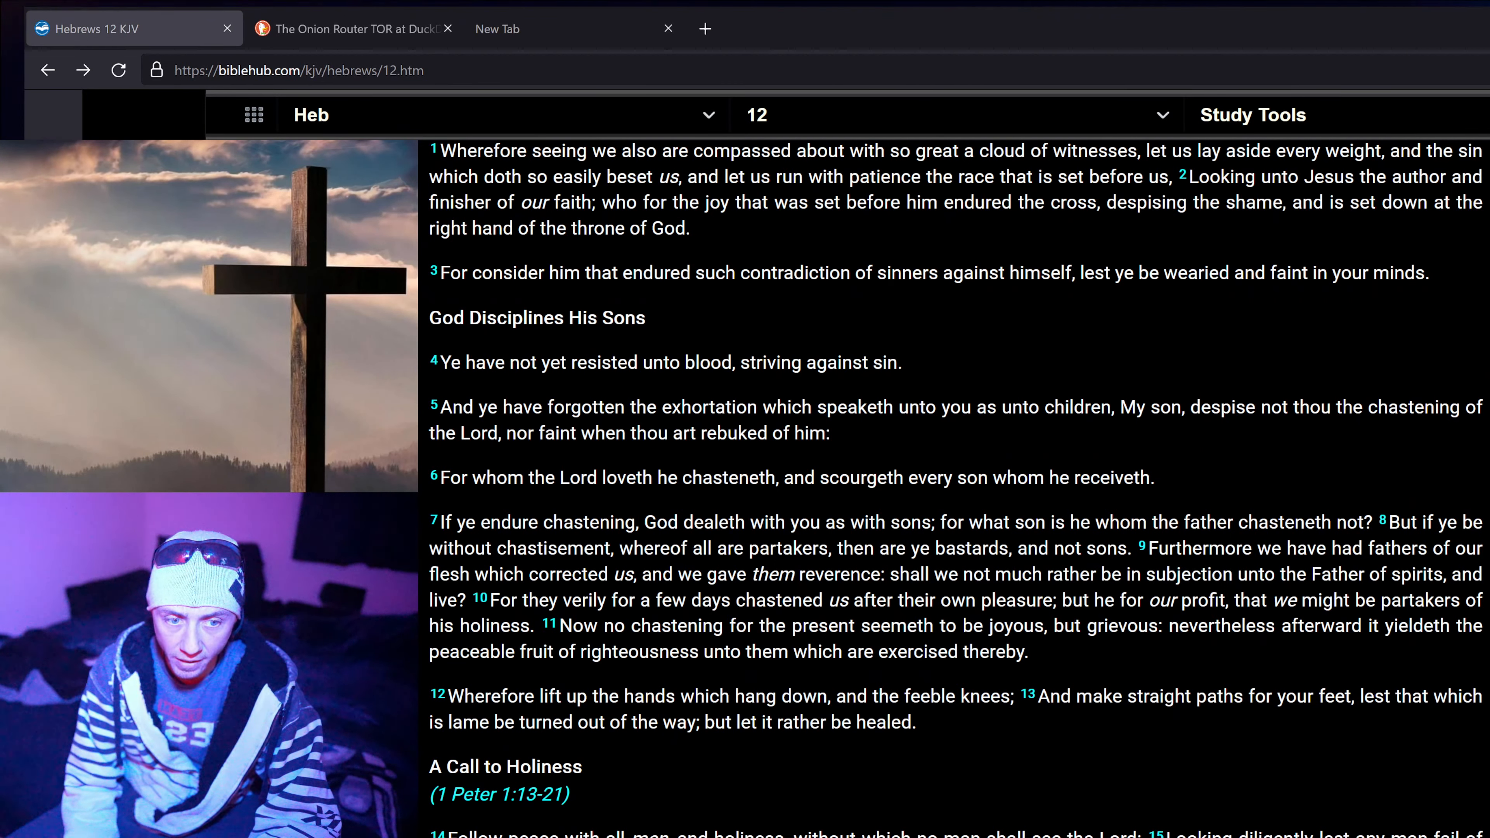
- Scroll Hebrews 12 down through verse 29 and the King James Bible credits
{"action": "left_click", "coordinate": [118, 69]}
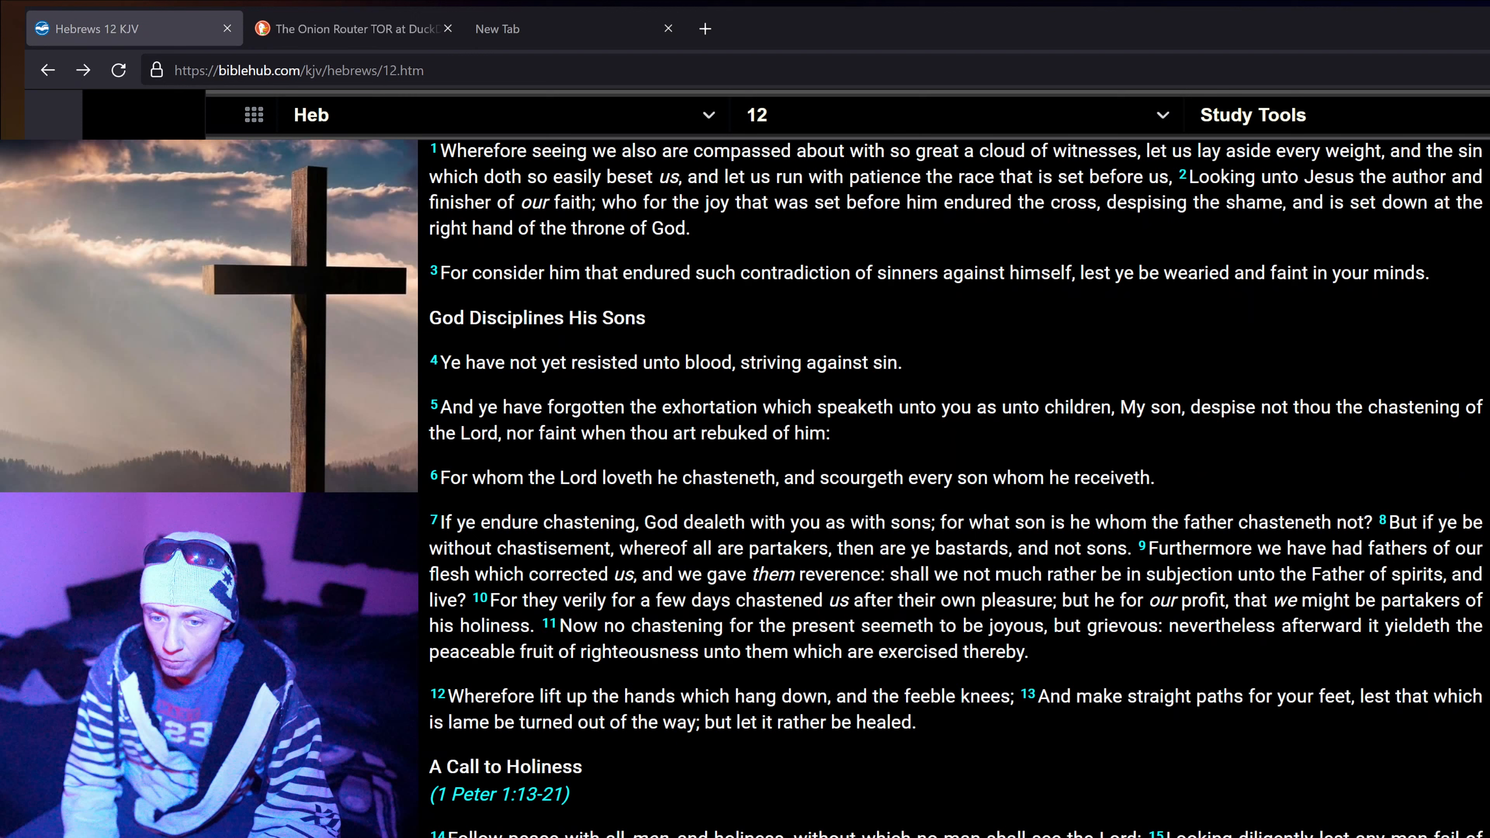
{"action": "left_click", "coordinate": [118, 69]}
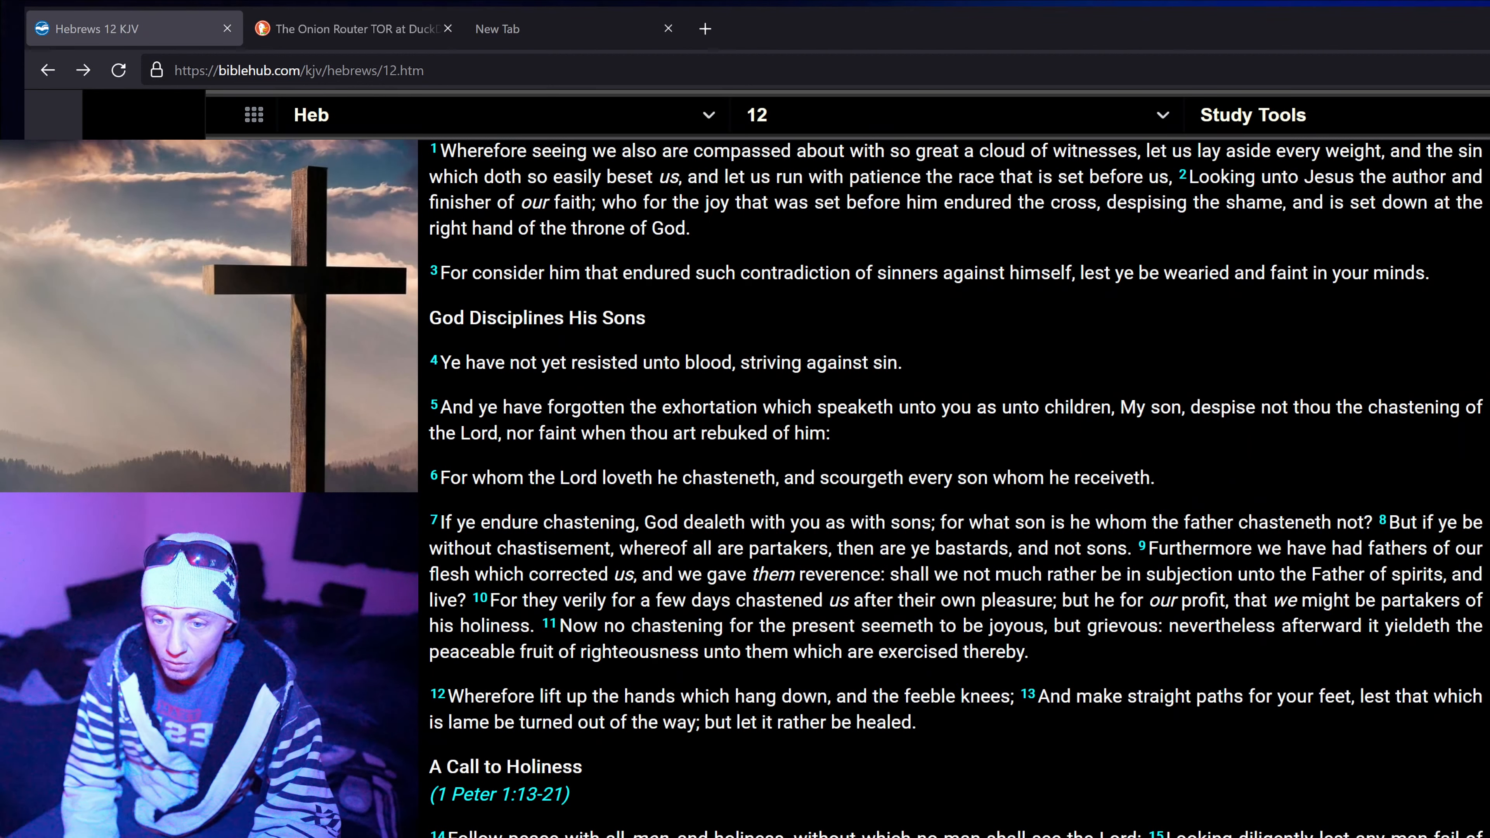
{"action": "left_click", "coordinate": [118, 69]}
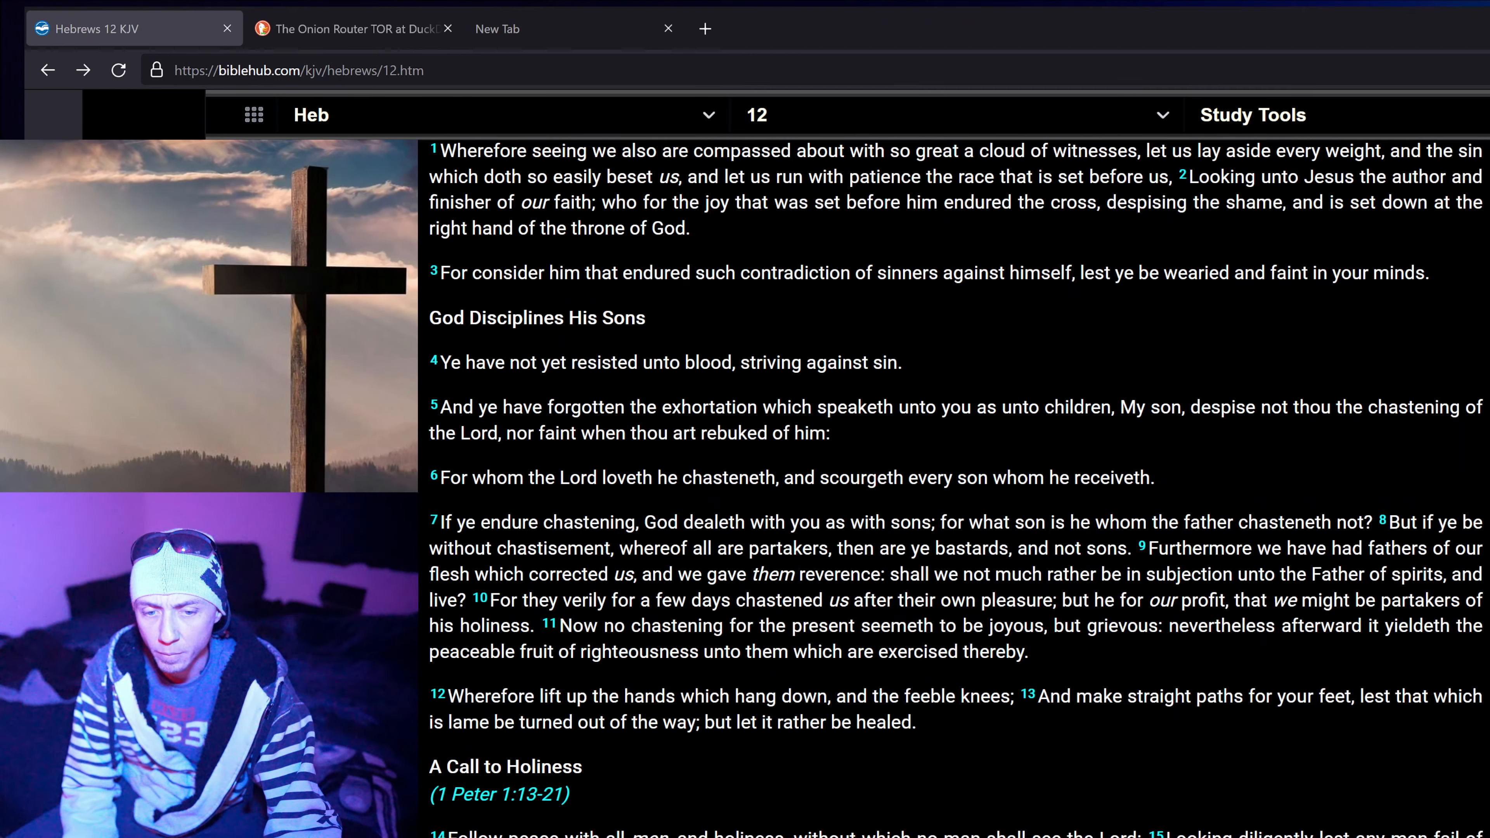
{"action": "scroll", "scroll_direction": "down", "scroll_amount": 3}
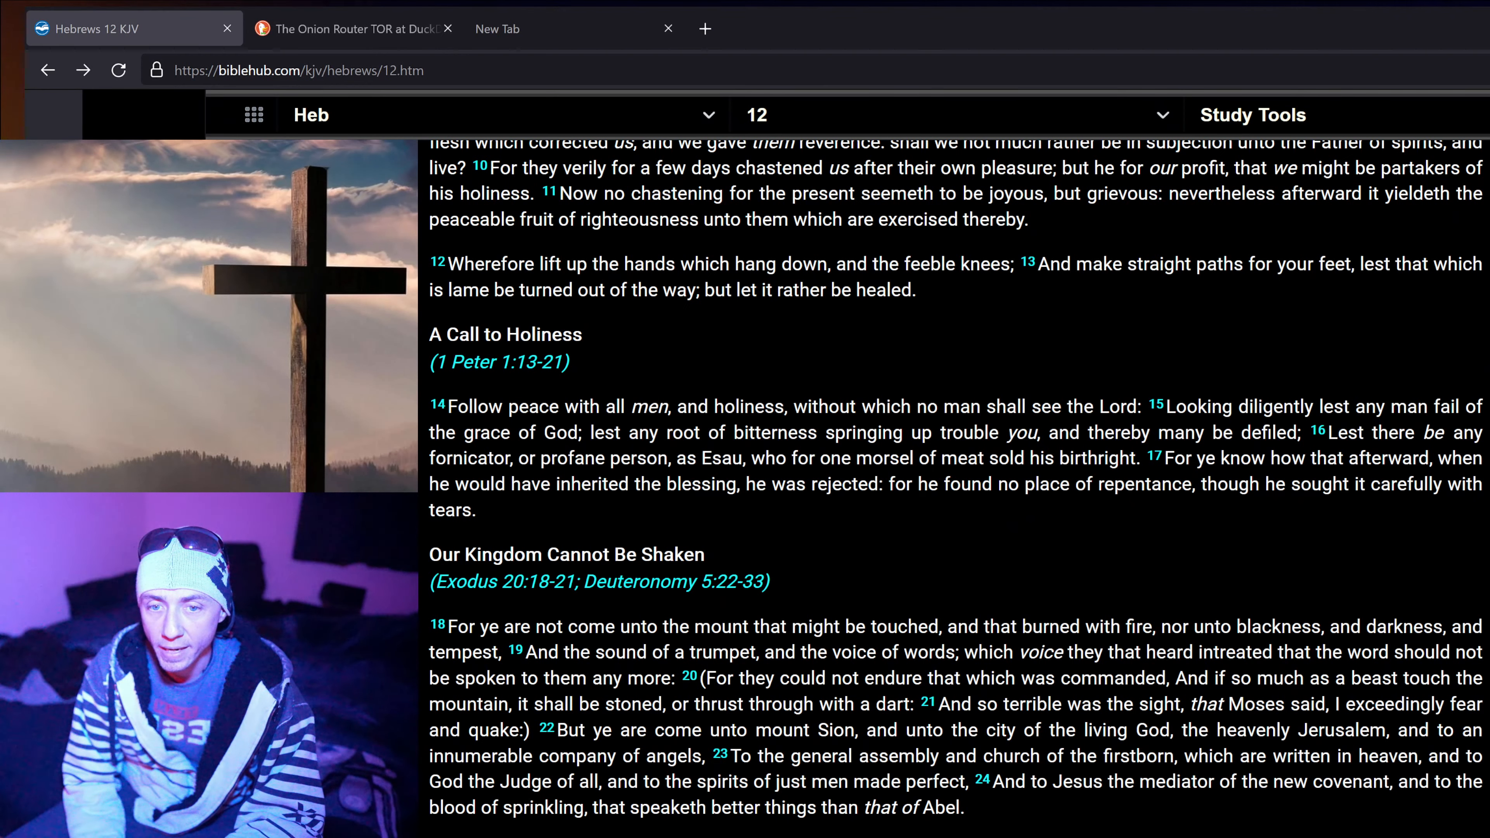
{"action": "scroll", "scroll_direction": "down", "scroll_amount": 3}
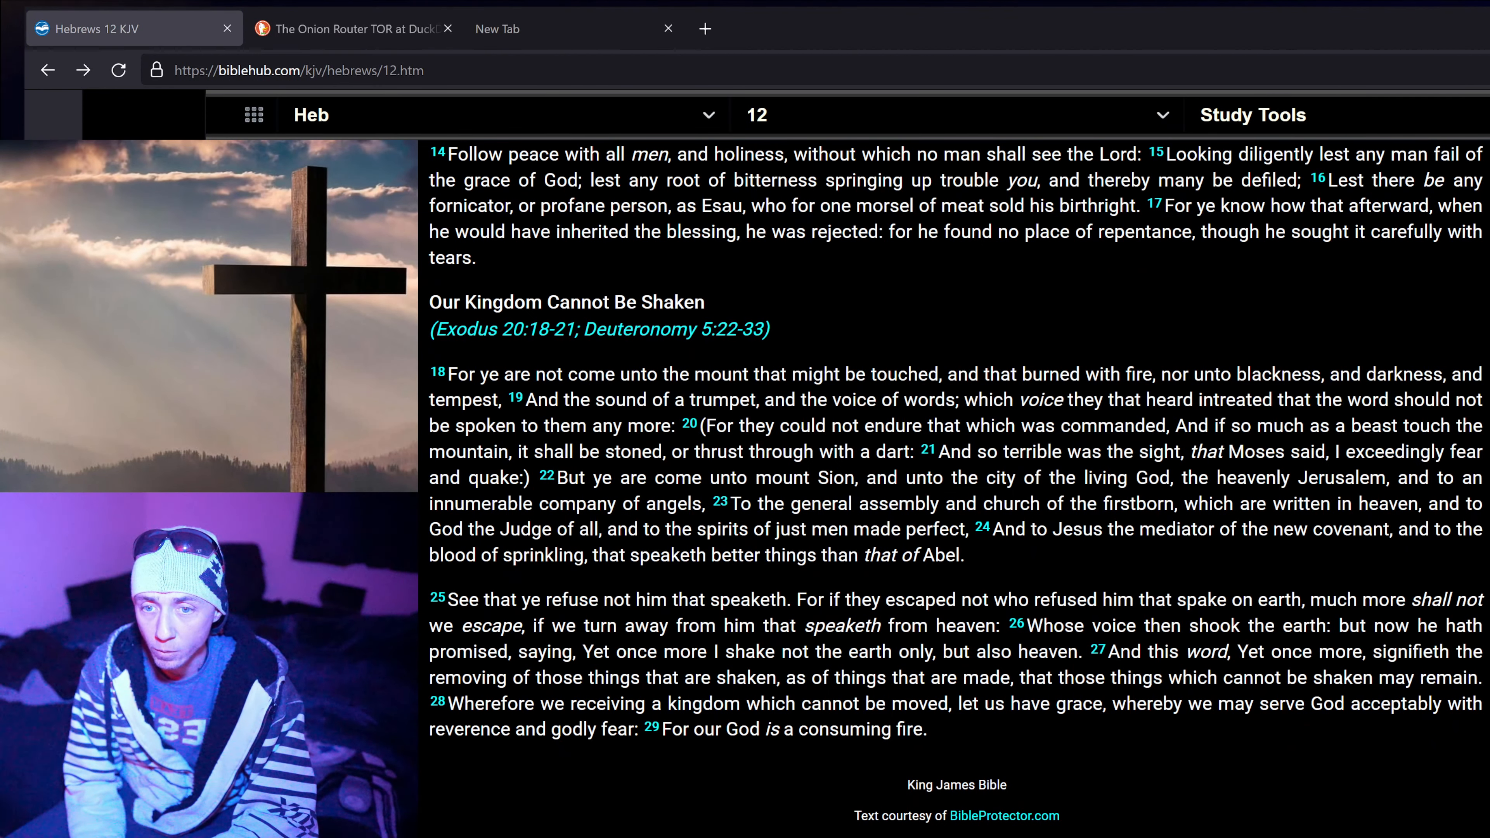
{"action": "left_click", "coordinate": [118, 69]}
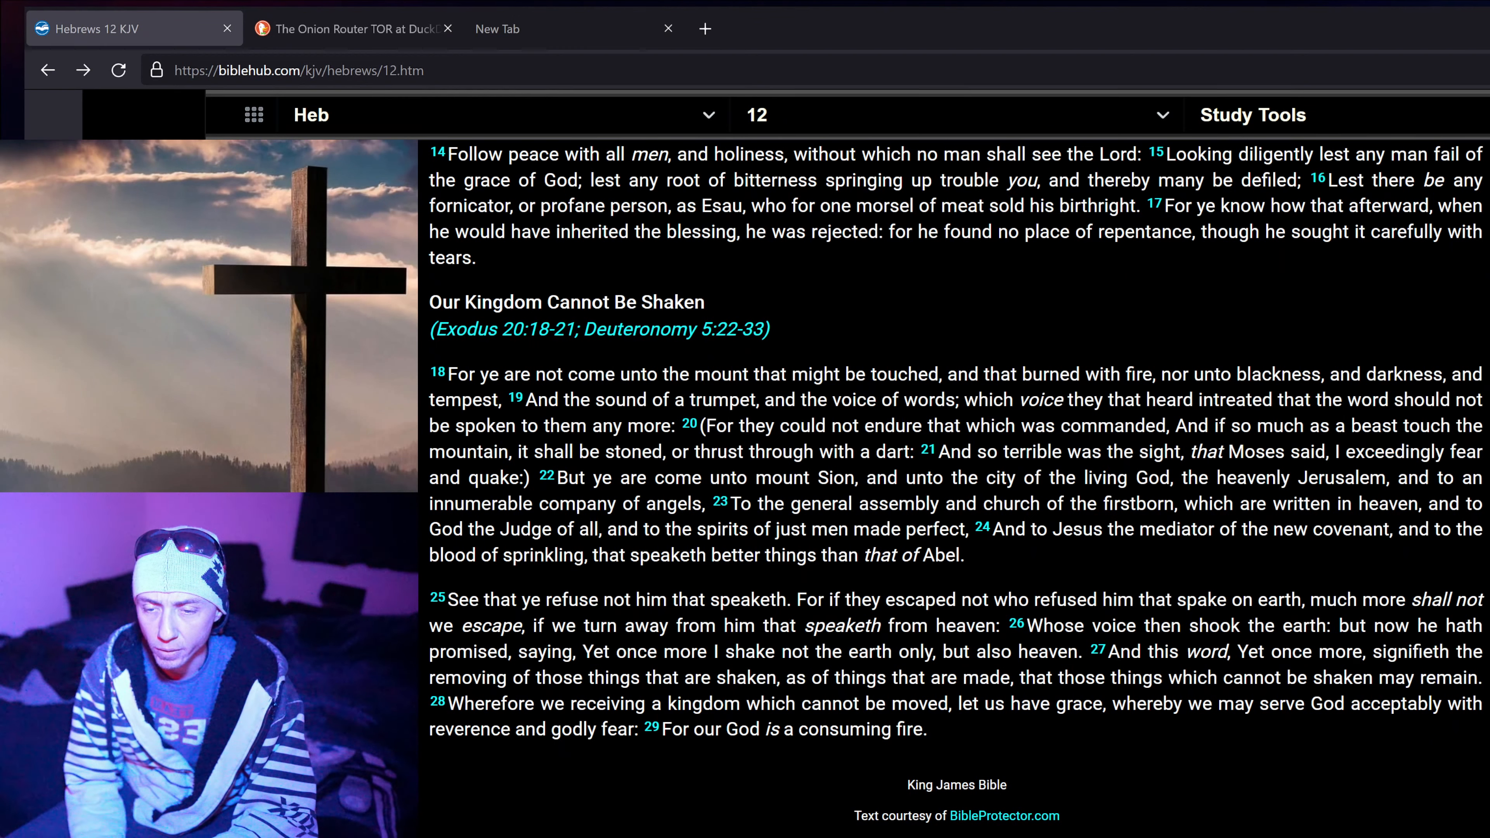
{"action": "scroll", "scroll_direction": "down", "scroll_amount": 3}
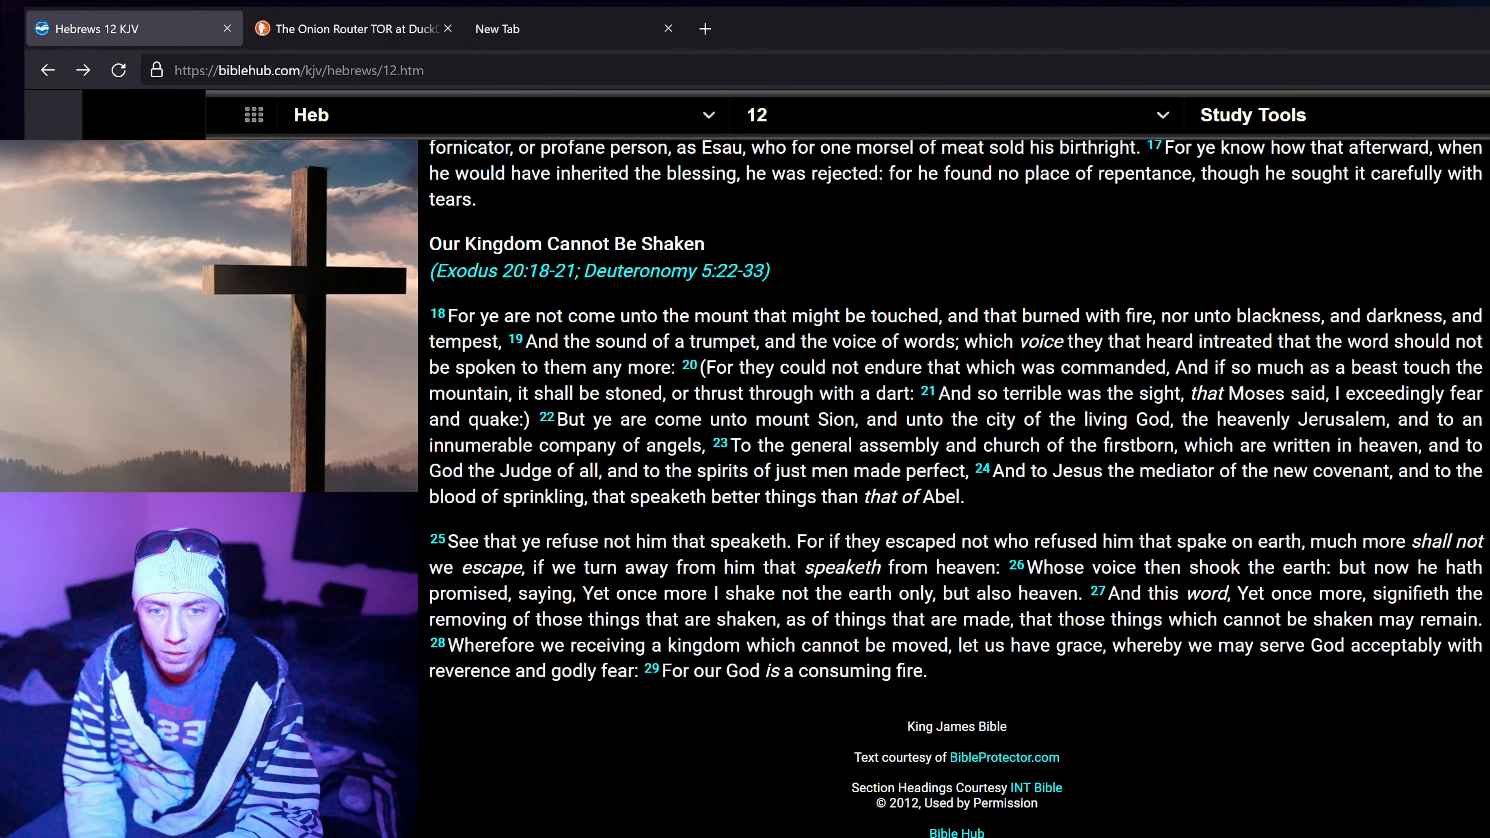
{"action": "left_click", "coordinate": [118, 69]}
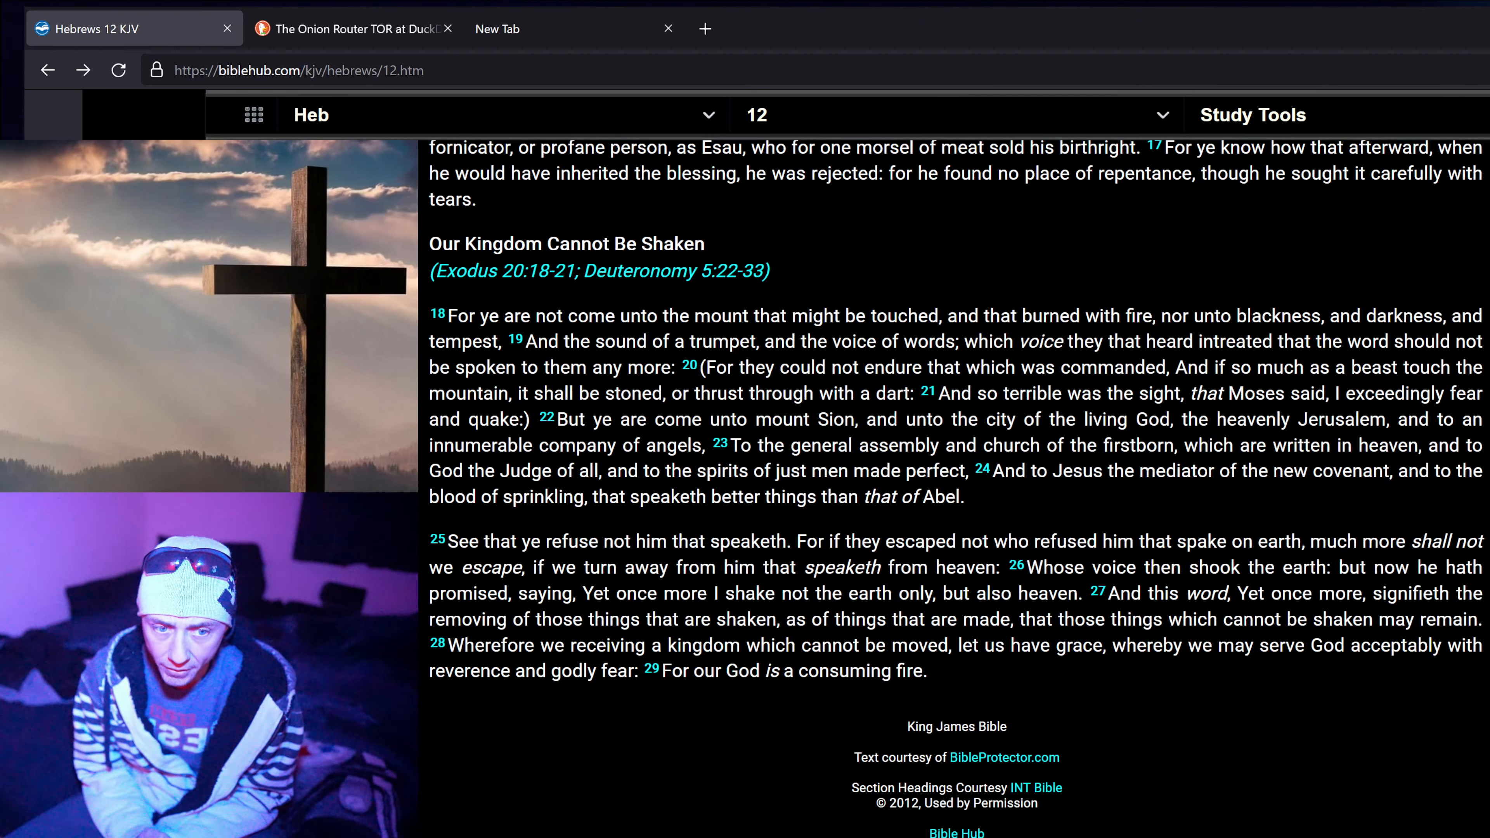
{"action": "left_click", "coordinate": [117, 69]}
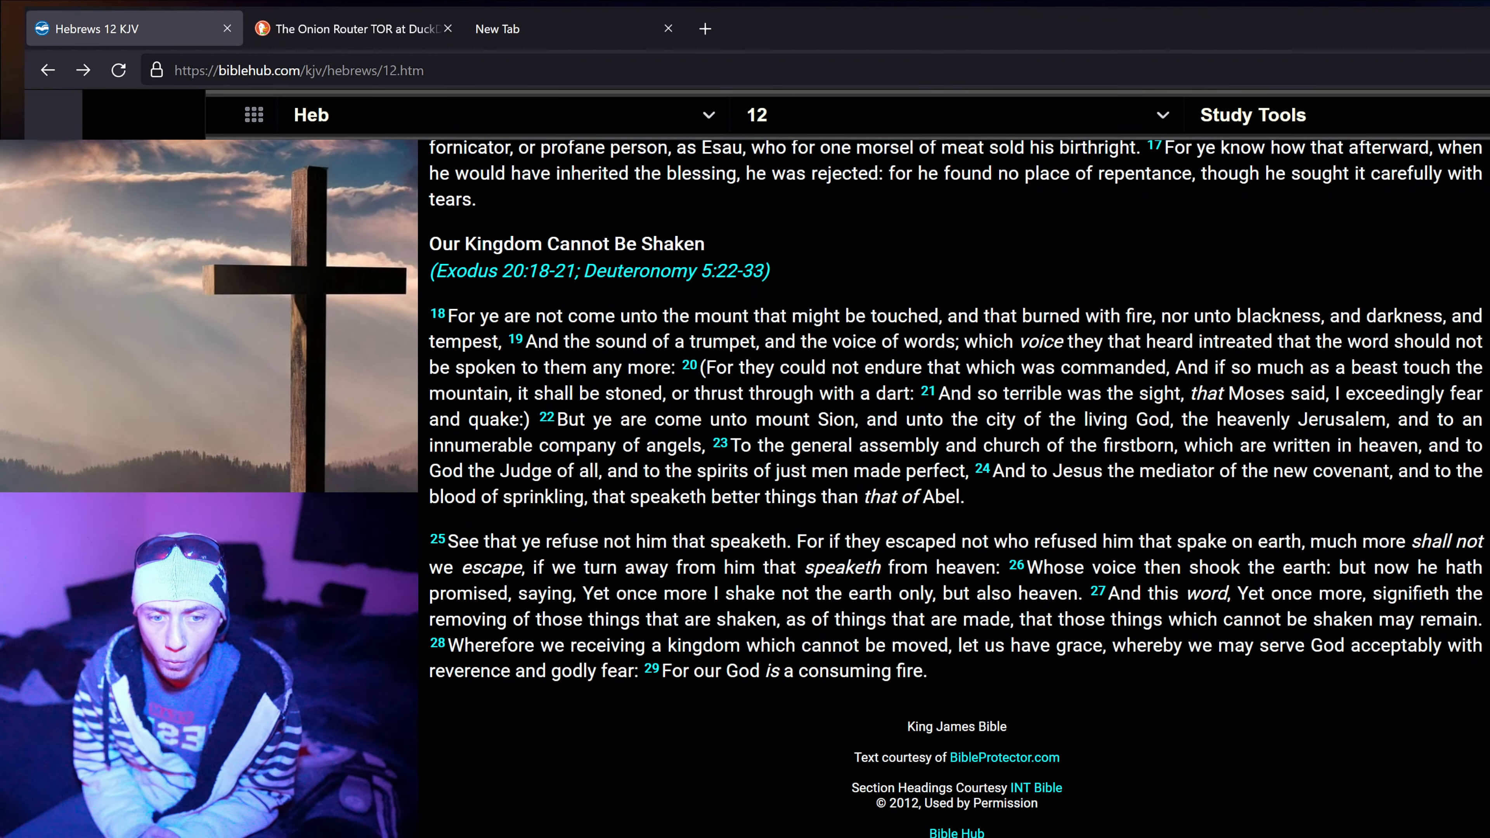
{"action": "left_click", "coordinate": [118, 69]}
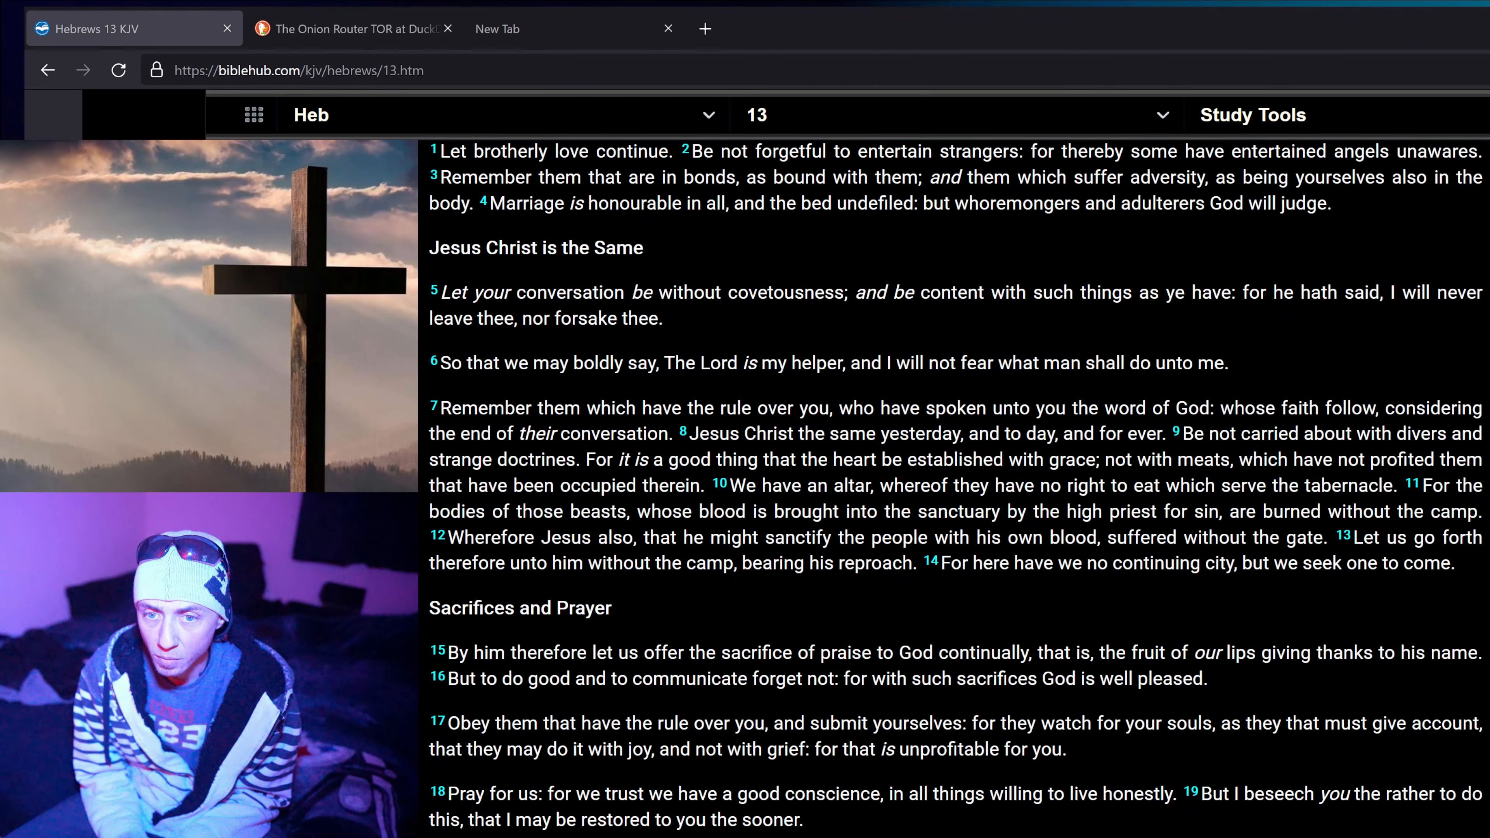
- Move to Hebrews 13 KJV, beginning 'Let brotherly love continue.'
{"action": "left_click", "coordinate": [118, 69]}
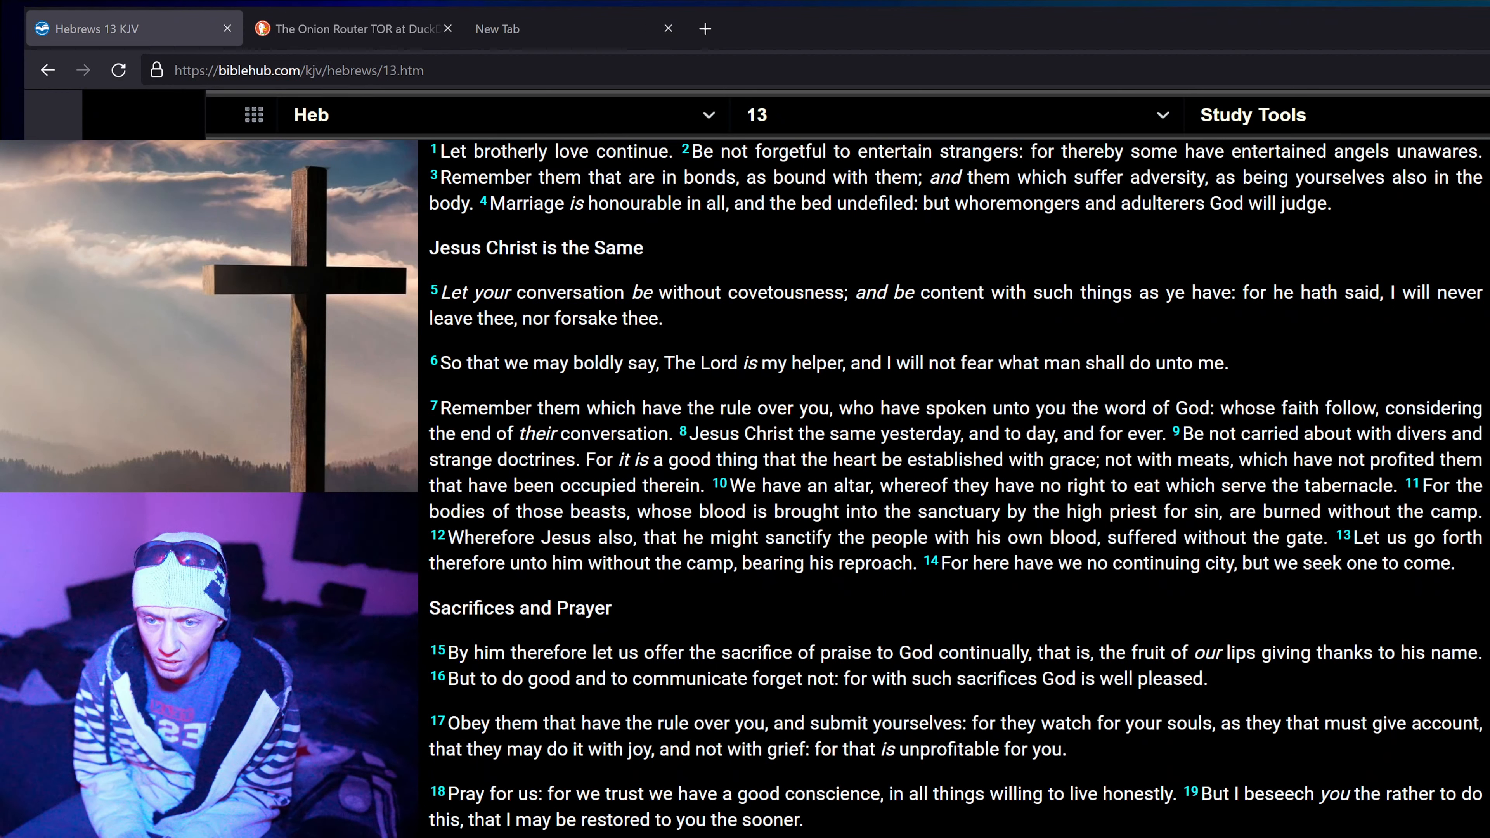
{"action": "left_click", "coordinate": [118, 69]}
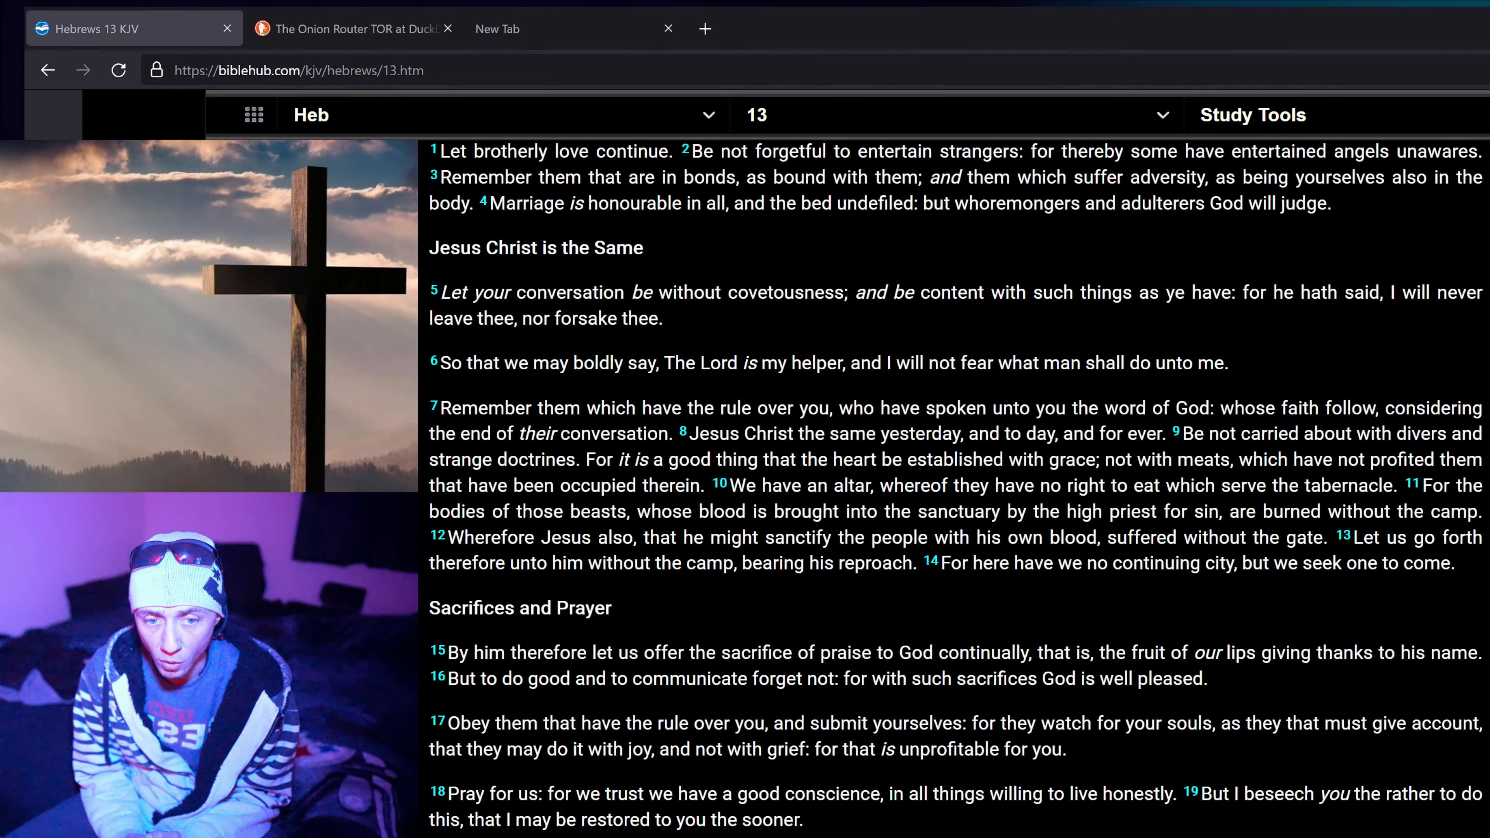
{"action": "left_click", "coordinate": [117, 69]}
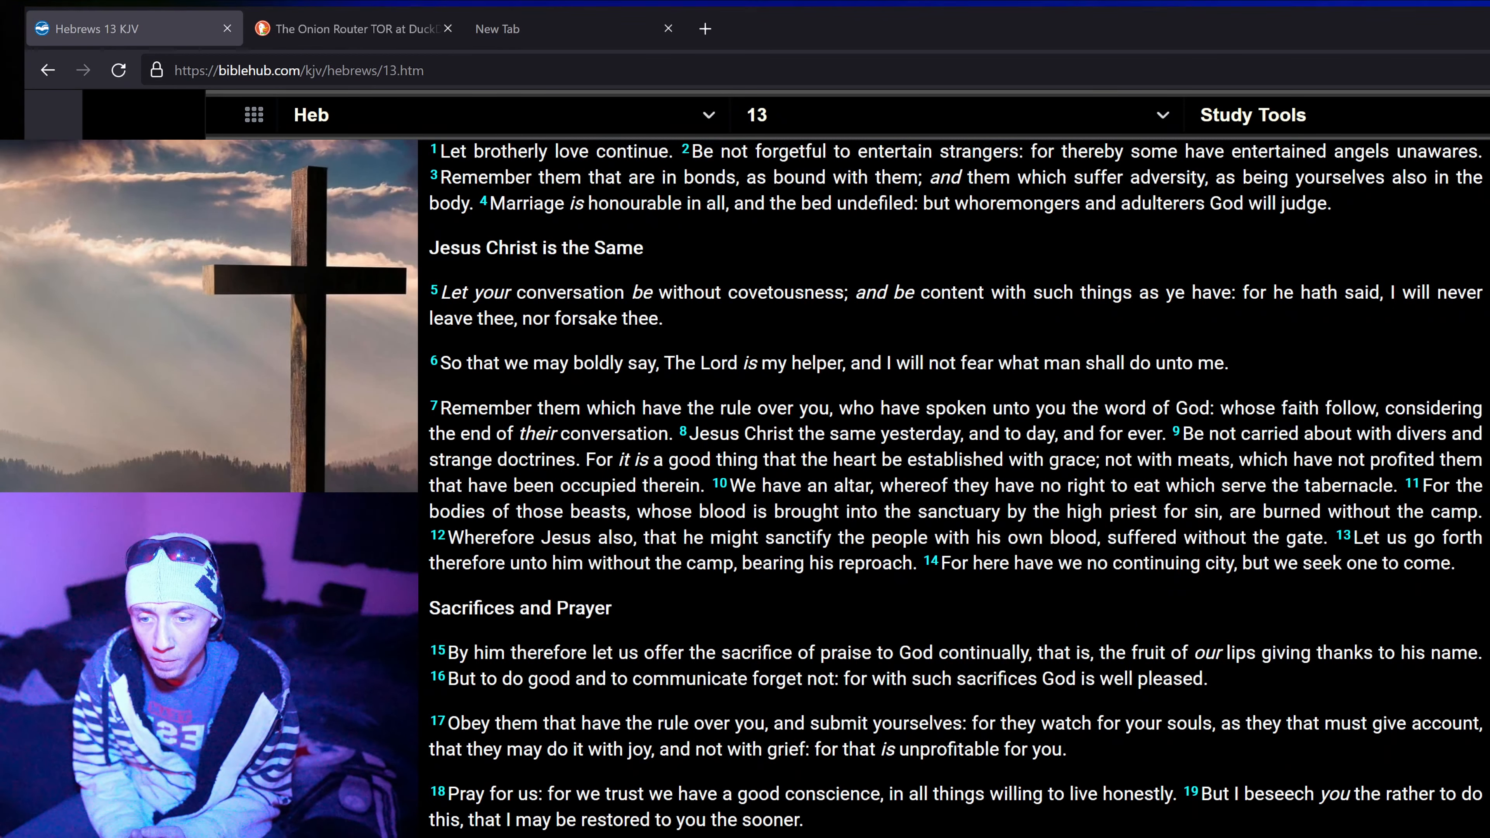
- Scroll Hebrews 13 down to verse 25, 'Grace be with you all. Amen.'
{"action": "scroll", "scroll_direction": "down", "scroll_amount": 3}
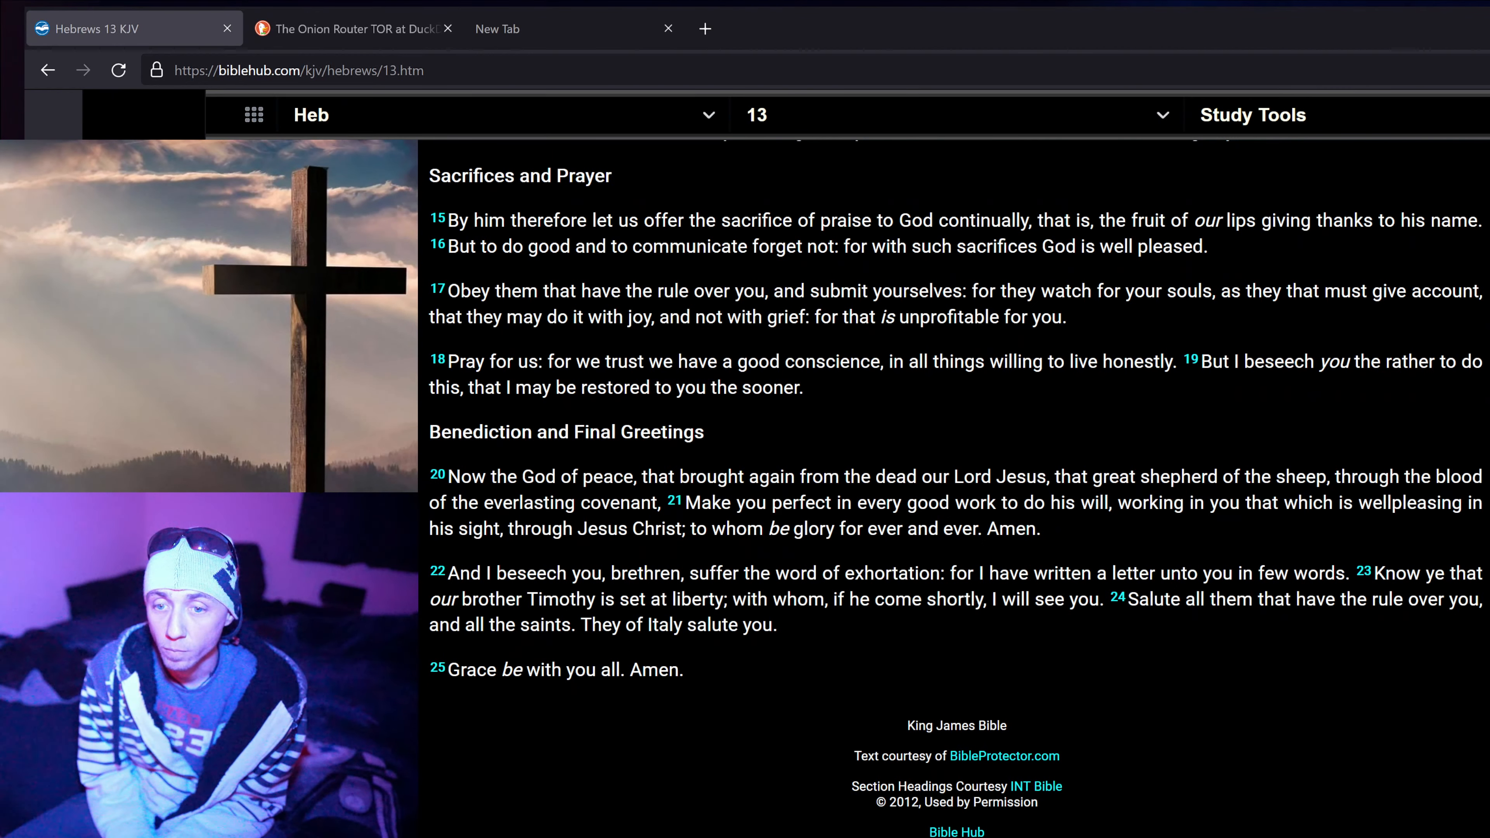
{"action": "left_click", "coordinate": [118, 70]}
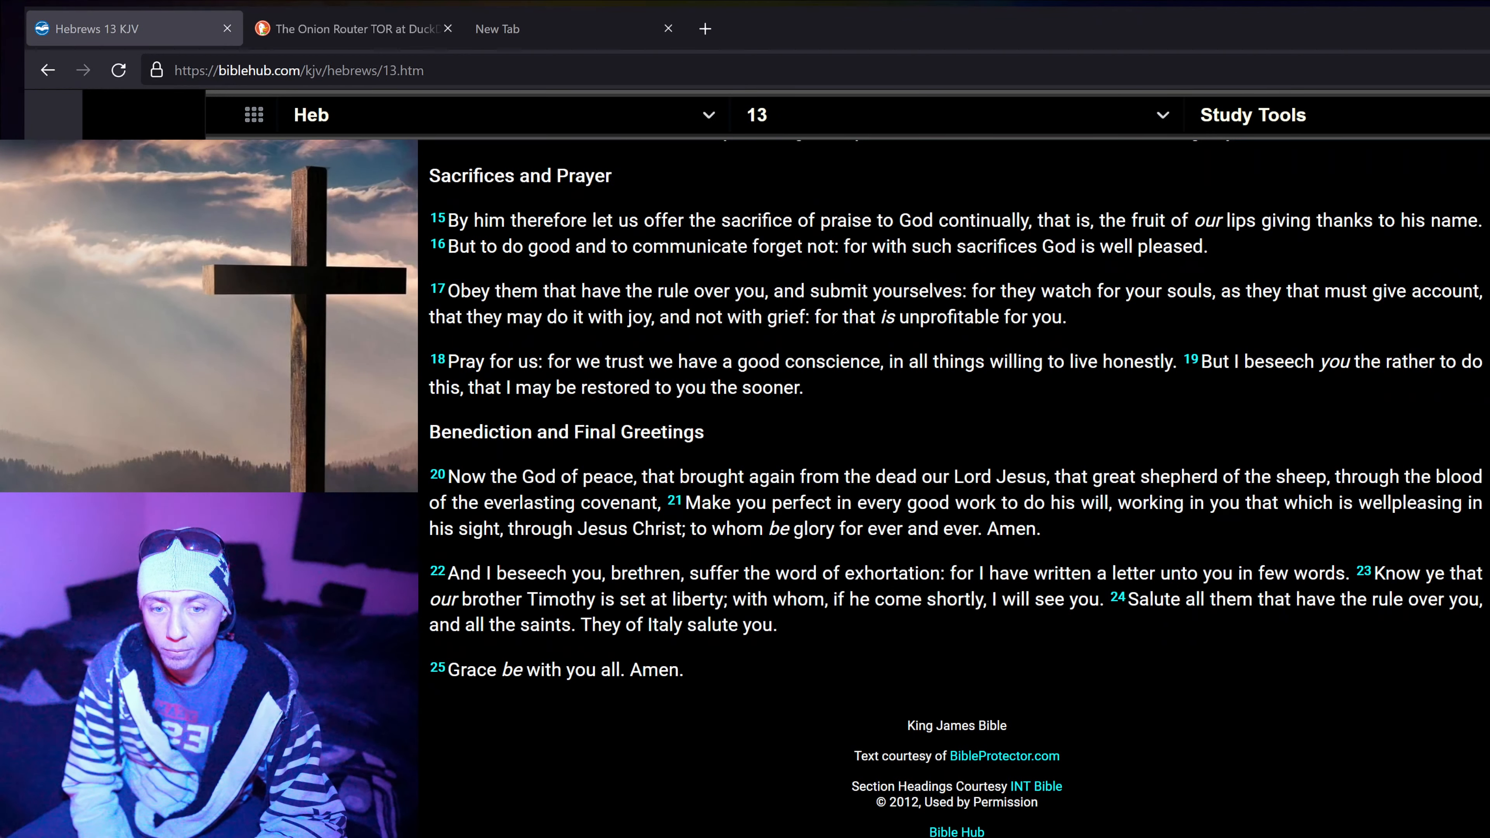
{"action": "left_click", "coordinate": [118, 69]}
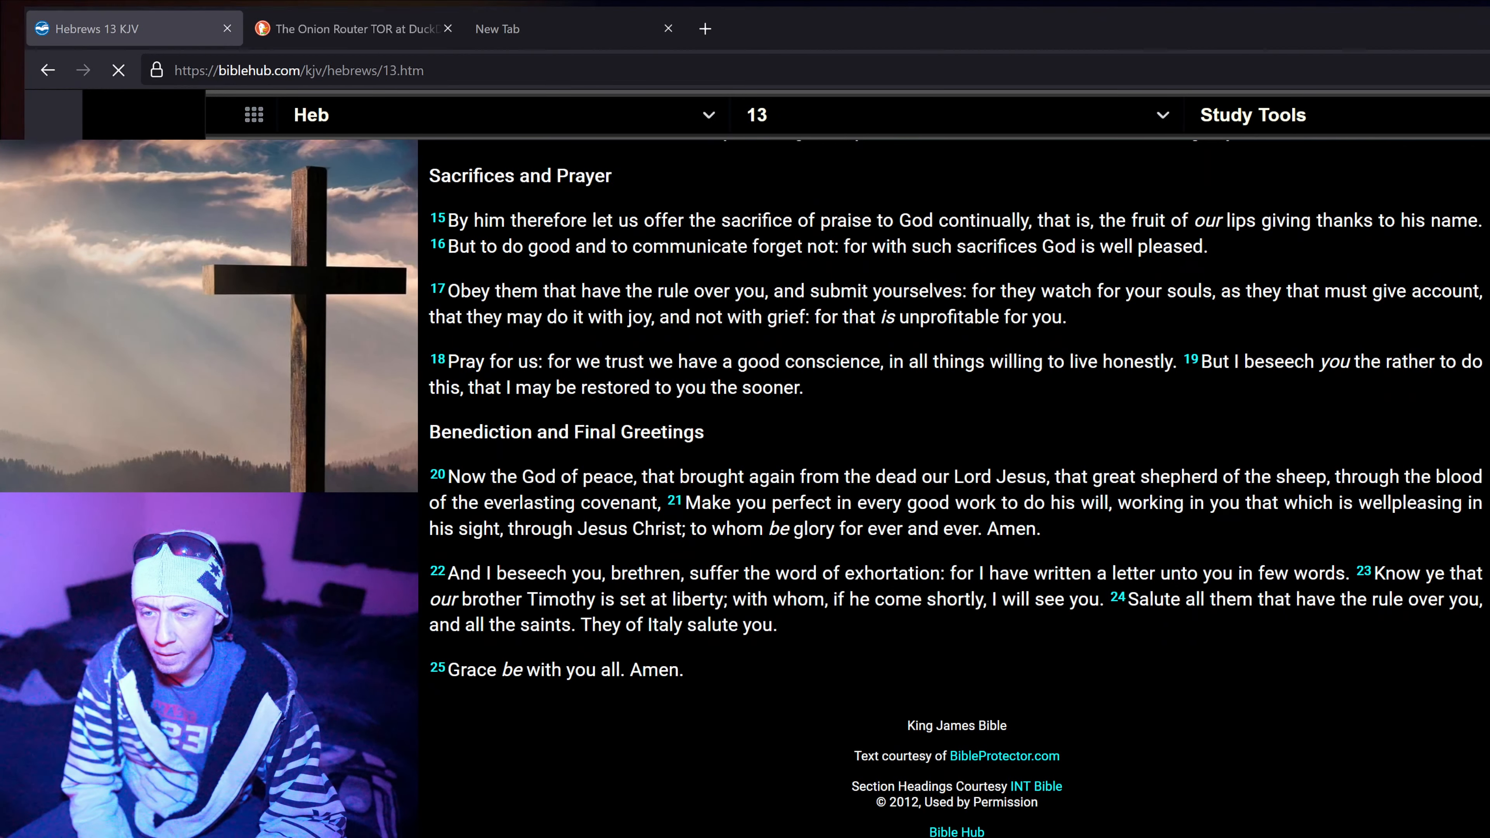